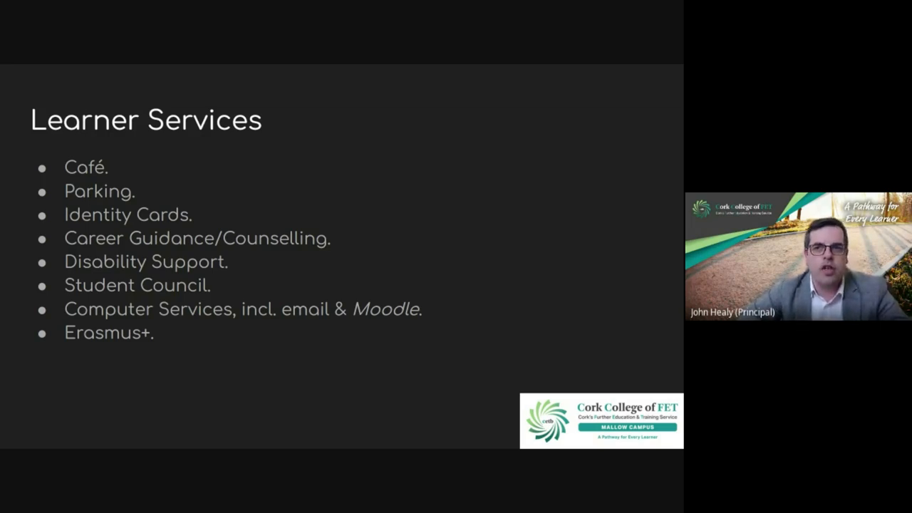
# Step: Advance the shared slideshow from the Learner Services slide to the Erasmus+ slide
pyautogui.press('right')
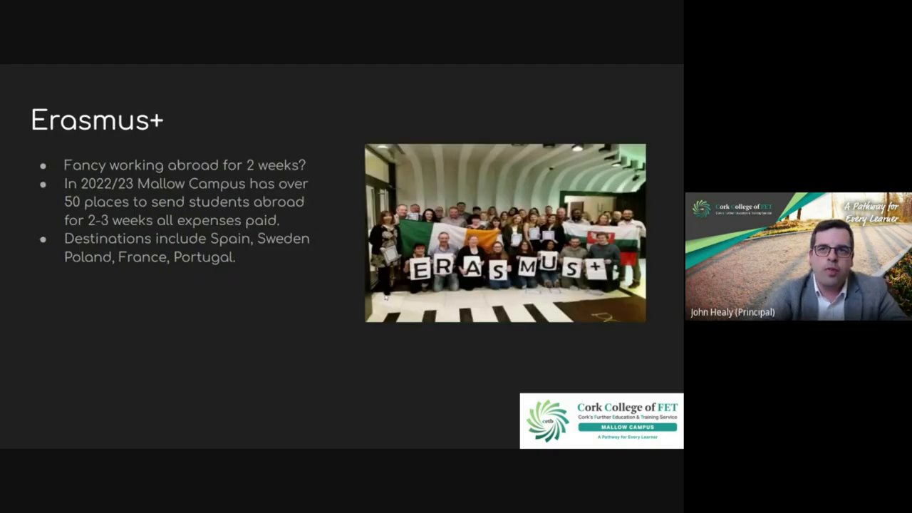